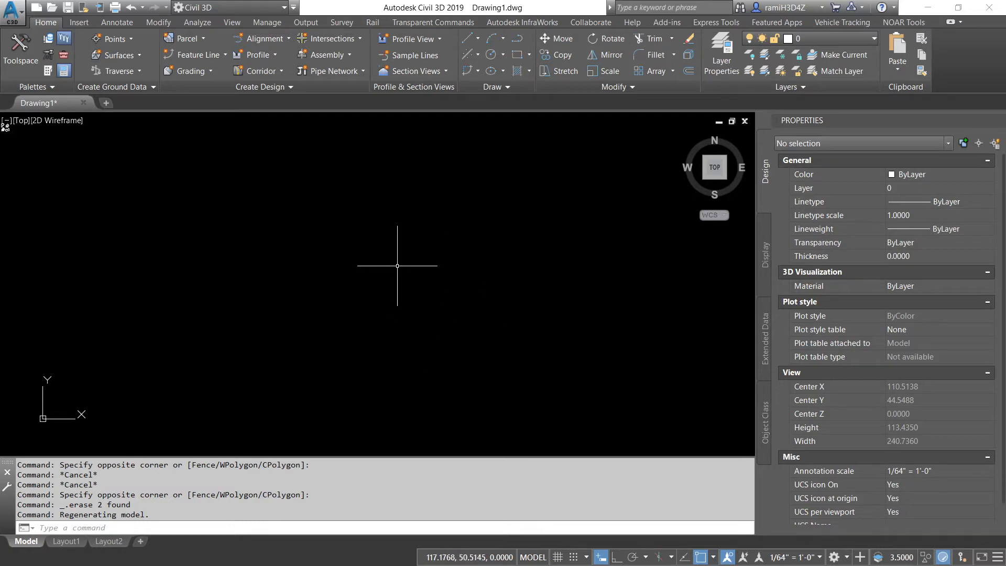
- Draw a straight line about 123.77 units long with the L command
type("L")
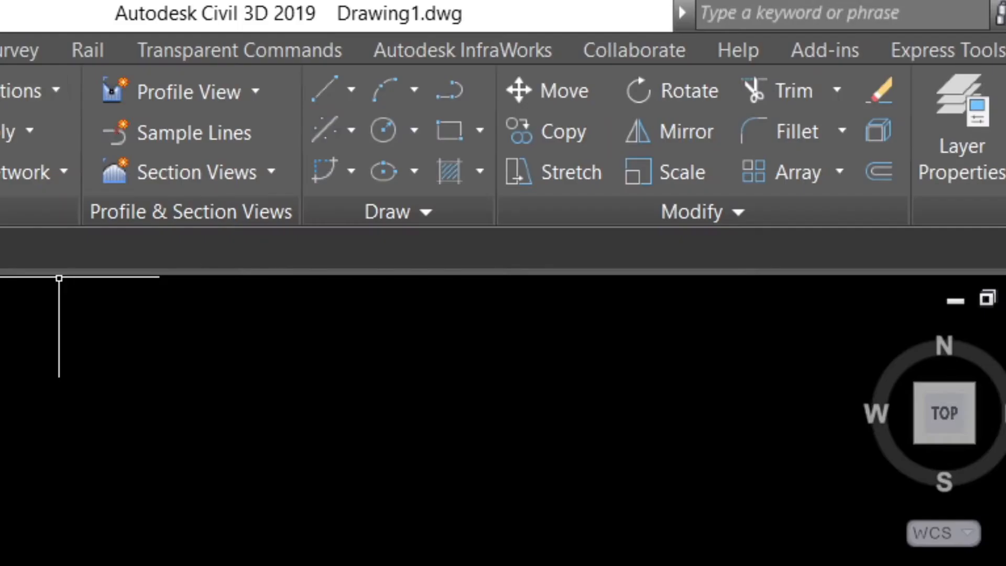
left_click(353, 89)
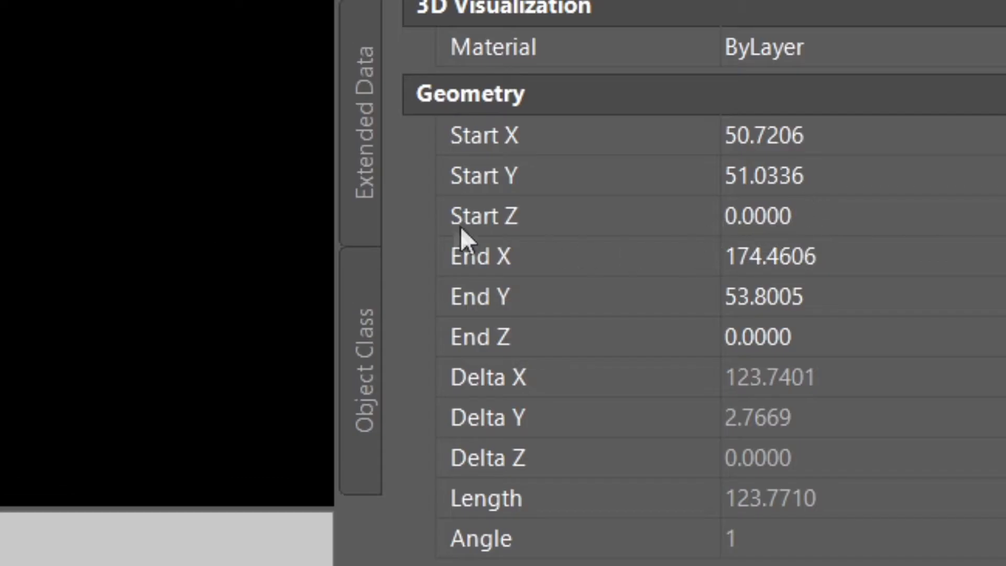
mouse_move(771, 231)
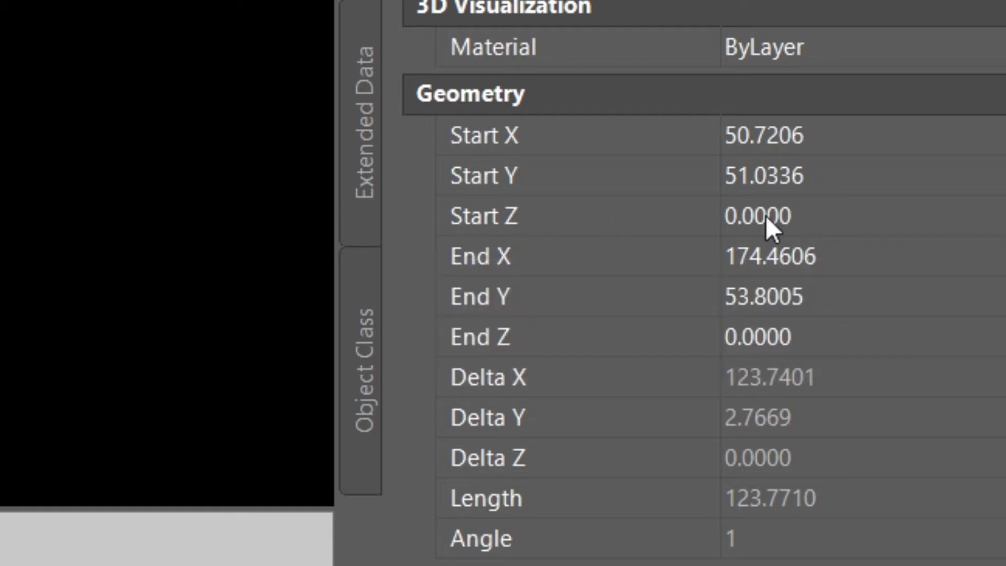
- Set the line's Start Z to 10 and End Z to 20 in Properties
left_click(761, 216)
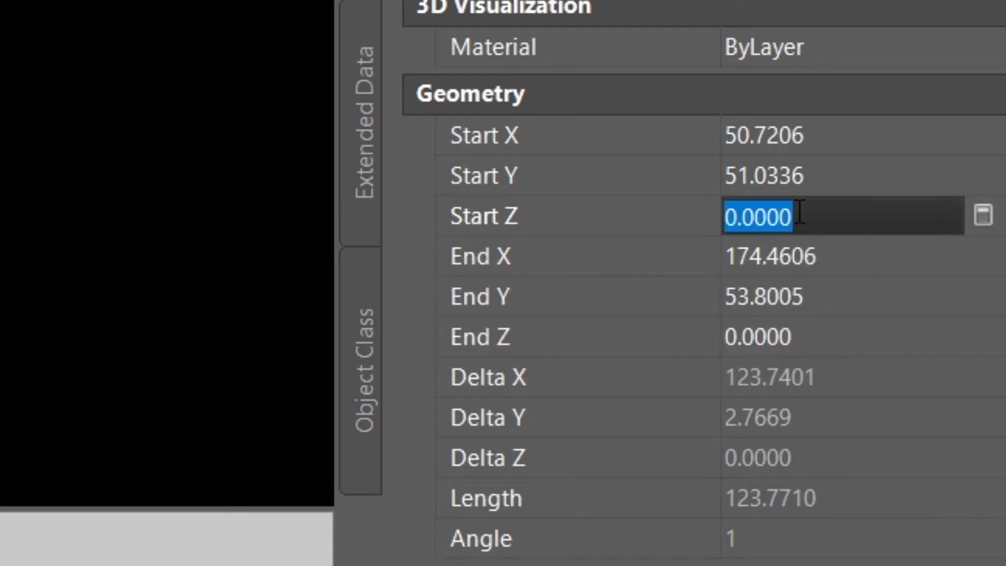
type("10")
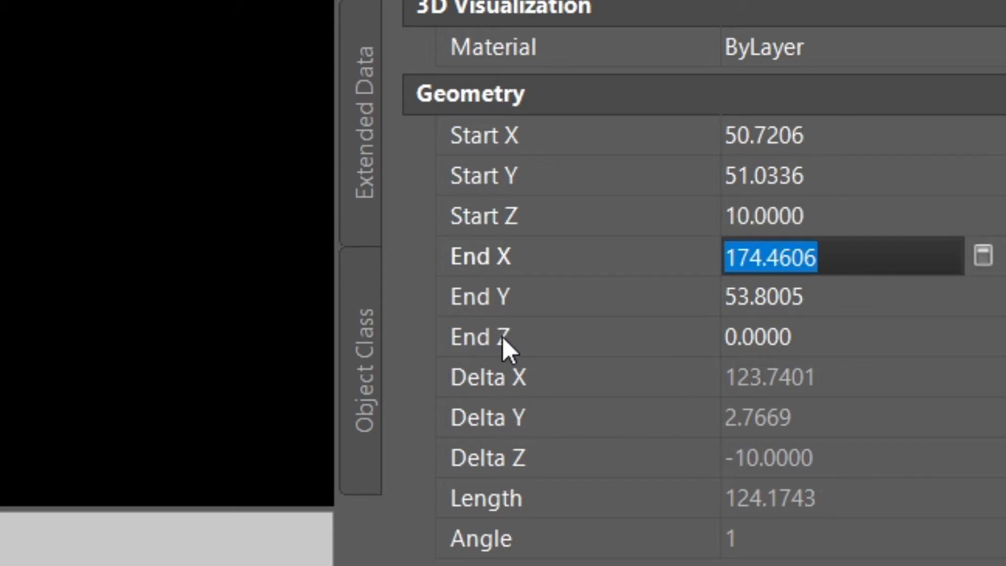
mouse_move(825, 354)
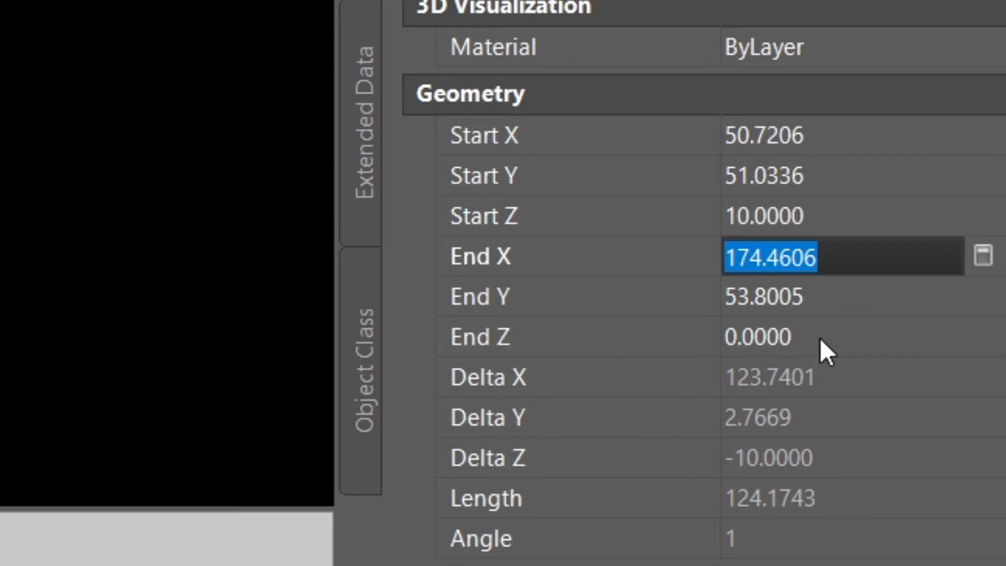
left_click(770, 336)
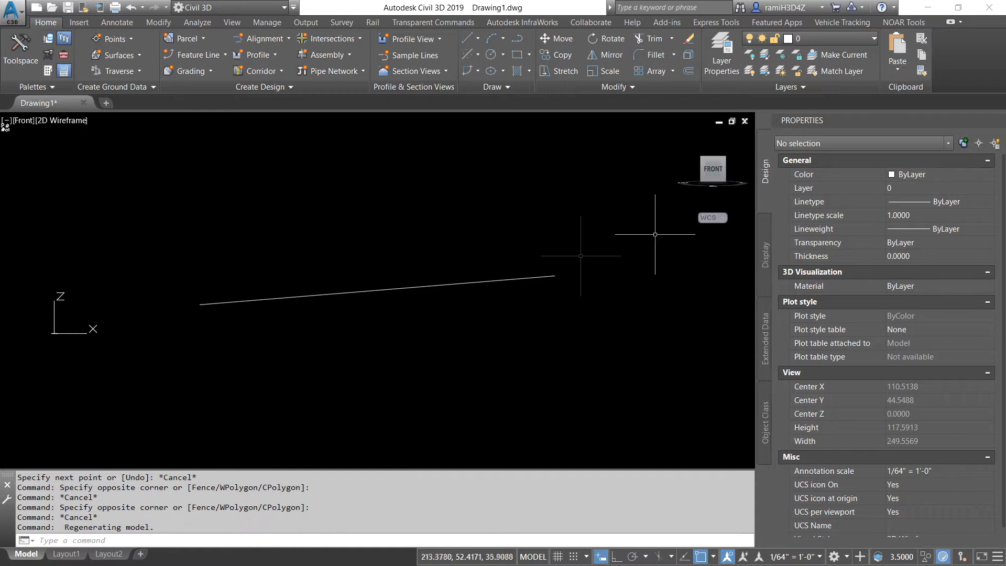
mouse_move(202, 289)
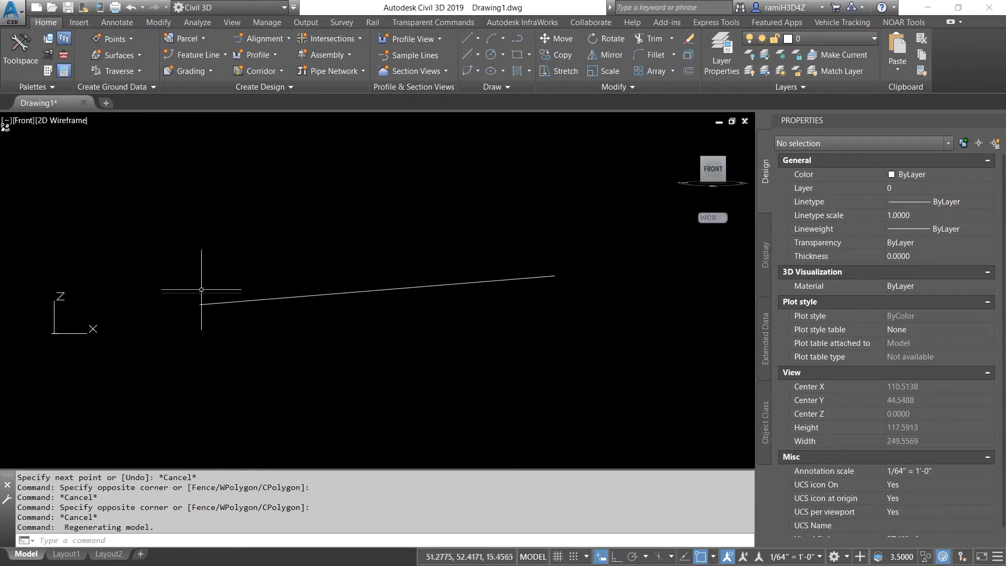
mouse_move(561, 267)
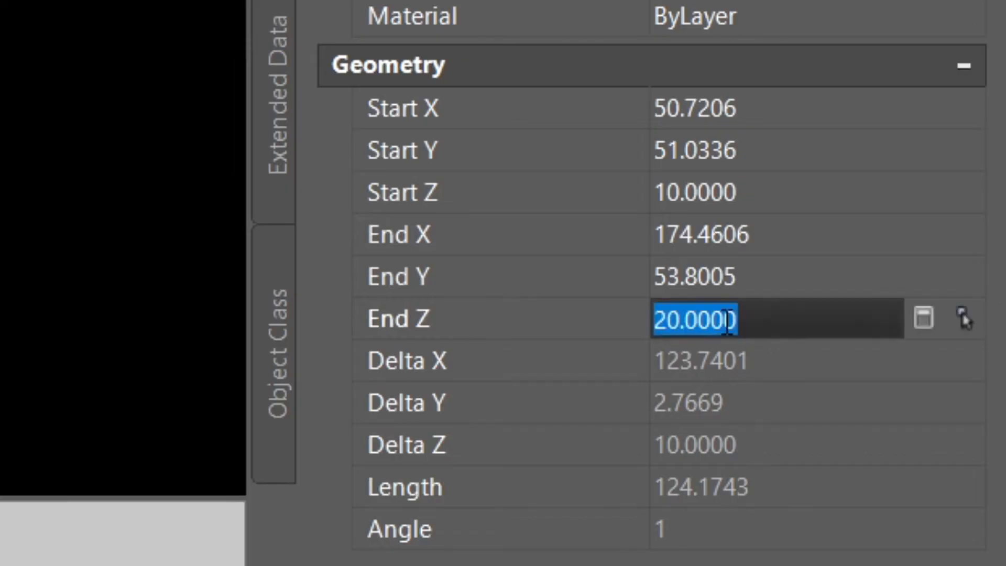
type("0")
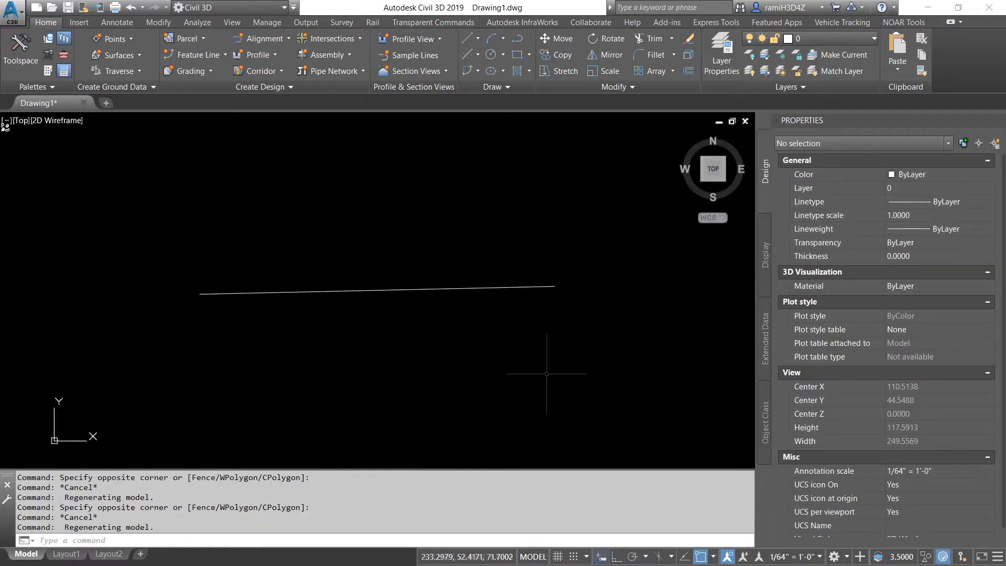
- Start drawing a new open polyline in the model space
left_click(378, 290)
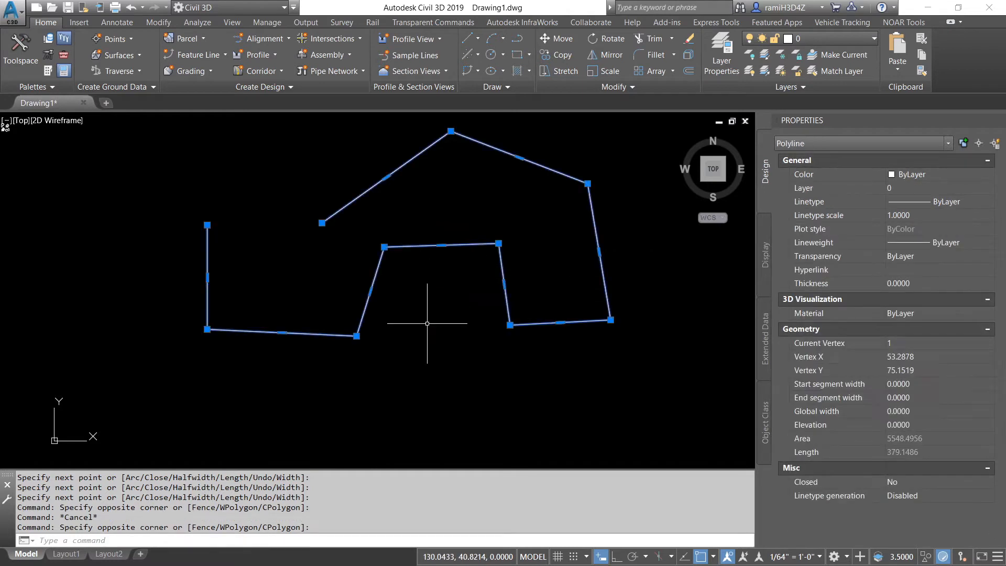
mouse_move(198, 198)
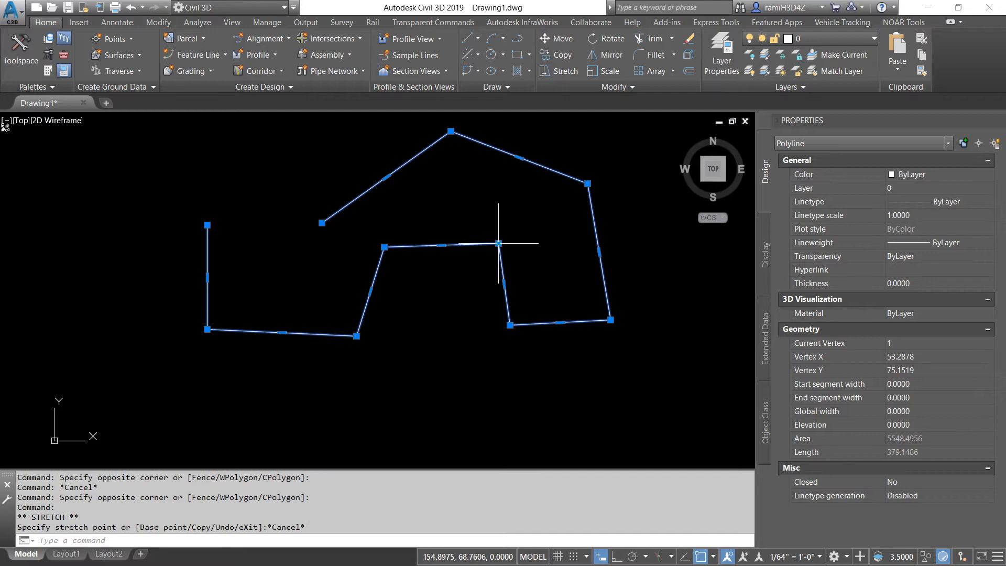
- Drag an inner vertex grip of the polyline downward to form a notch
left_click_drag(497, 243, 441, 353)
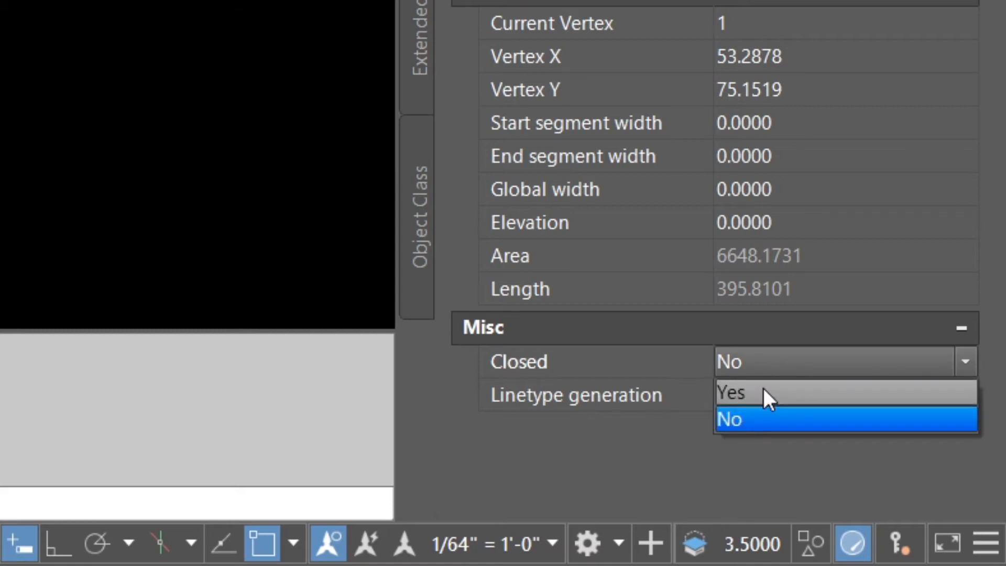
- Close the polyline and remove its loose end and upper-left corner vertices
left_click(731, 394)
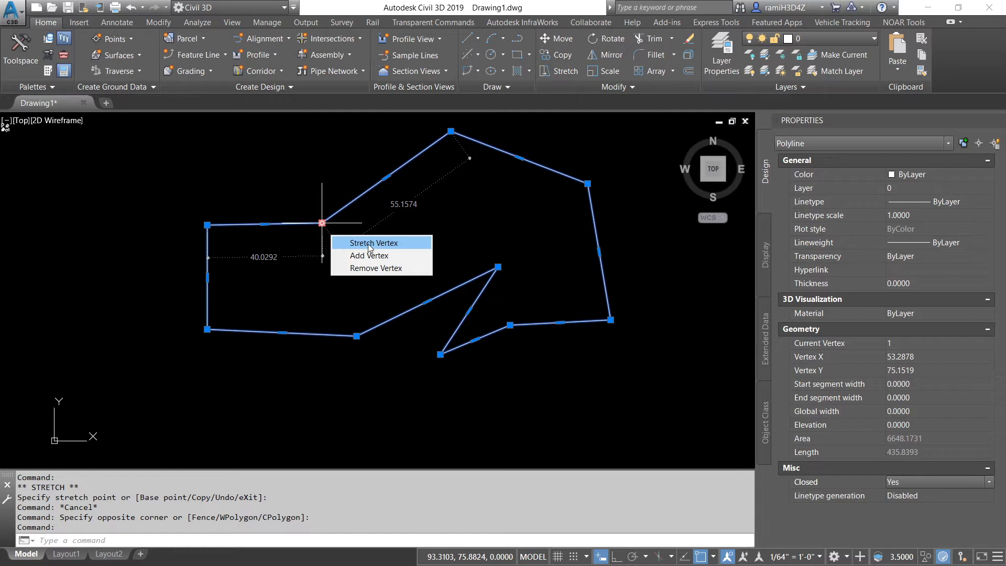
left_click(373, 242)
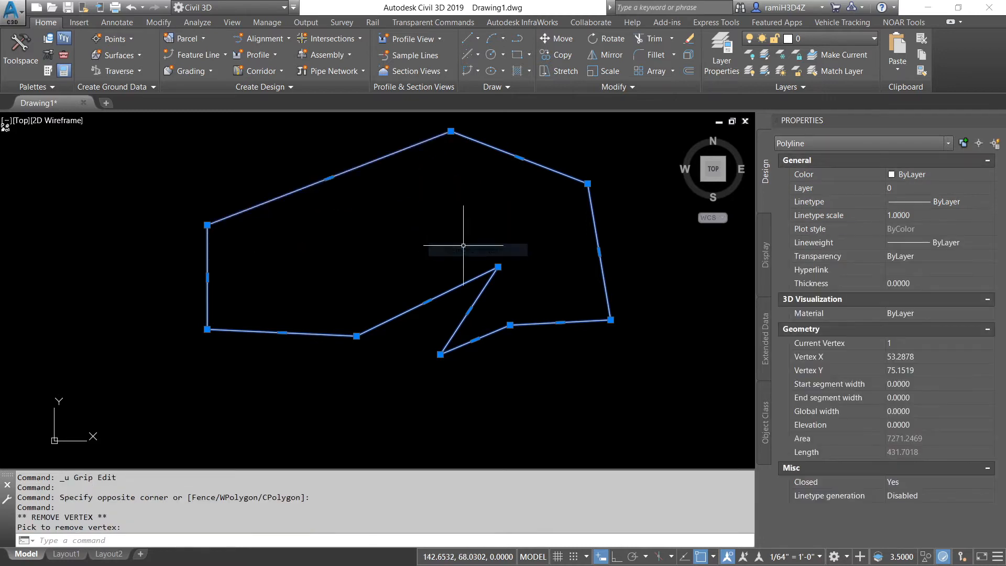
left_click(206, 225)
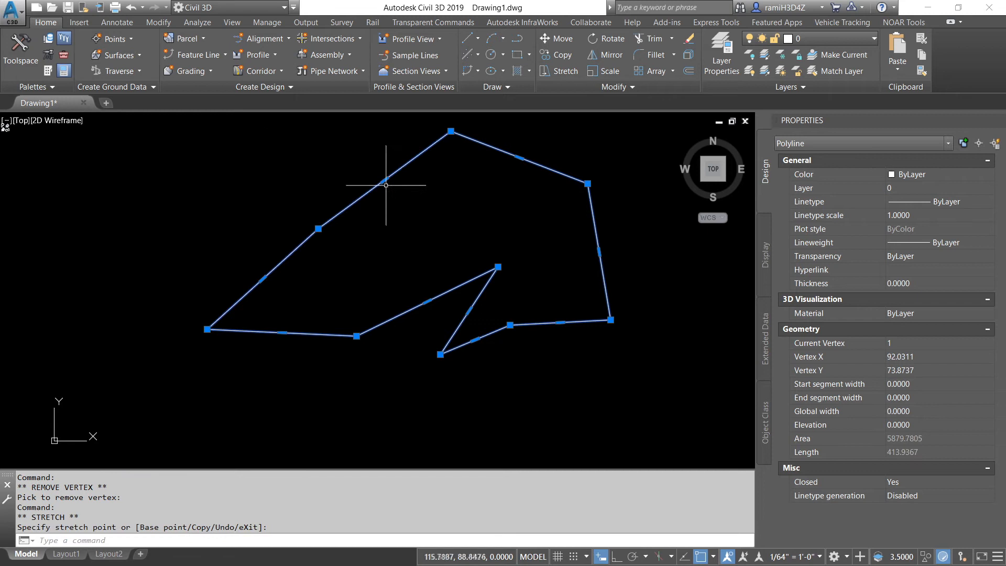
- Add a new vertex along the left edge from its midpoint grip menu
right_click(385, 180)
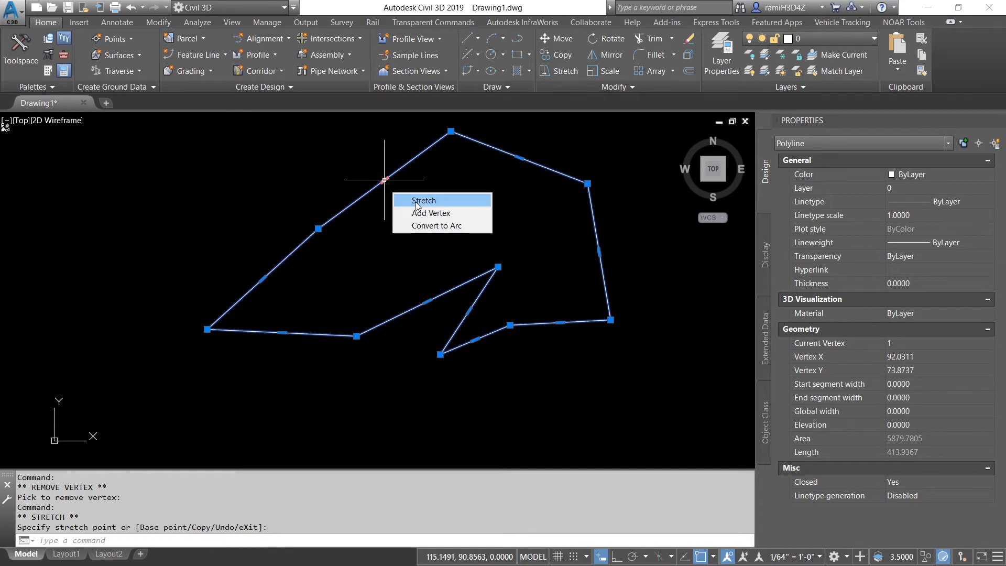
left_click(423, 200)
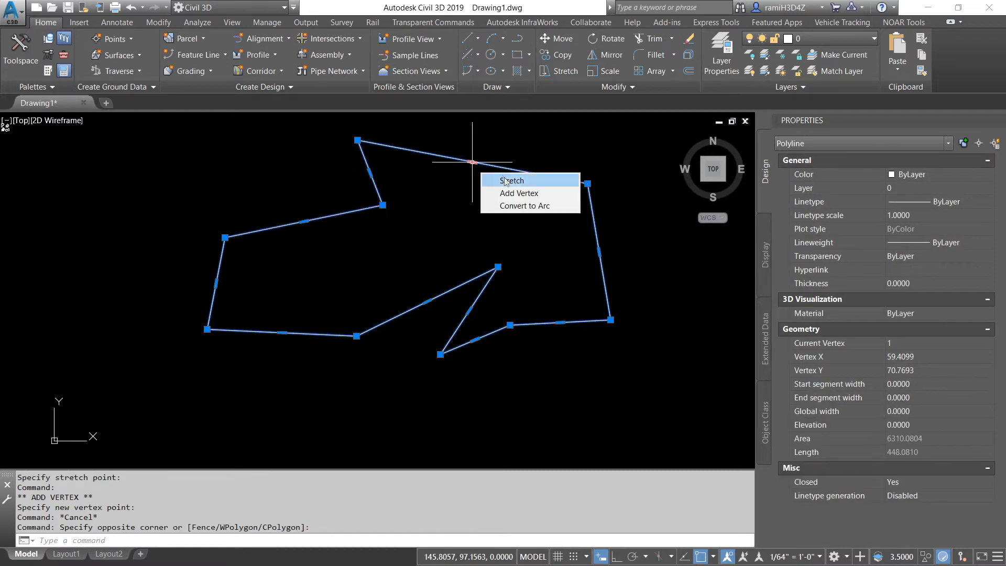
- Convert the polyline's upper edge into a sweeping arc through a picked midpoint
left_click(524, 205)
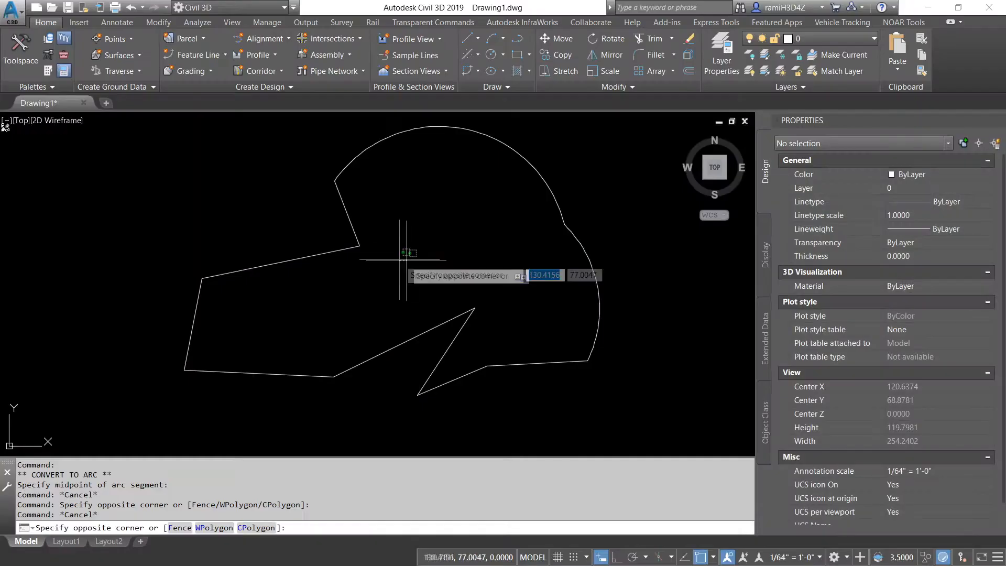
left_click(289, 360)
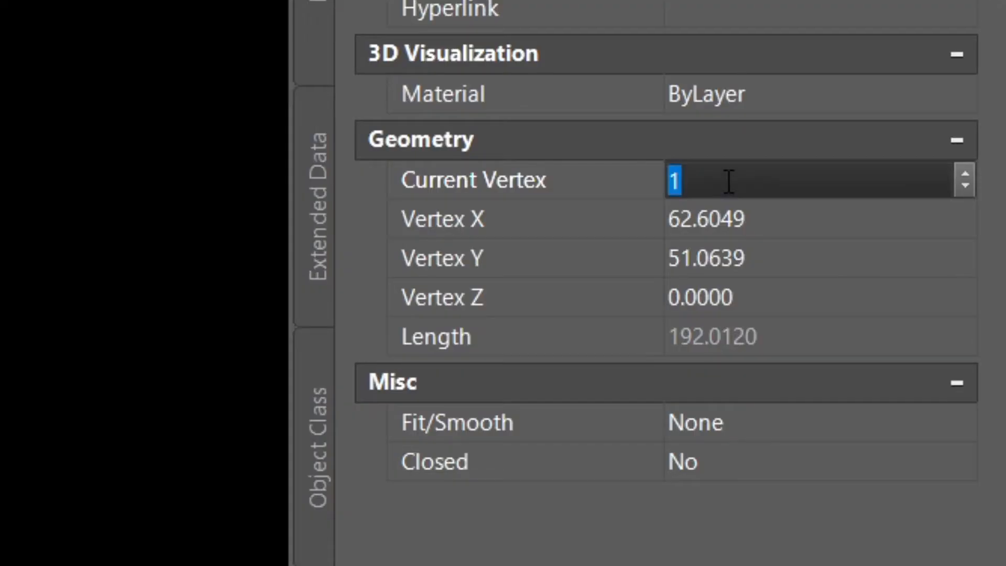
- Step through the 3D polyline's vertices, setting vertex 1 Z to 10 and vertex 3 Z to 25
left_click(699, 296)
type("10.0000")
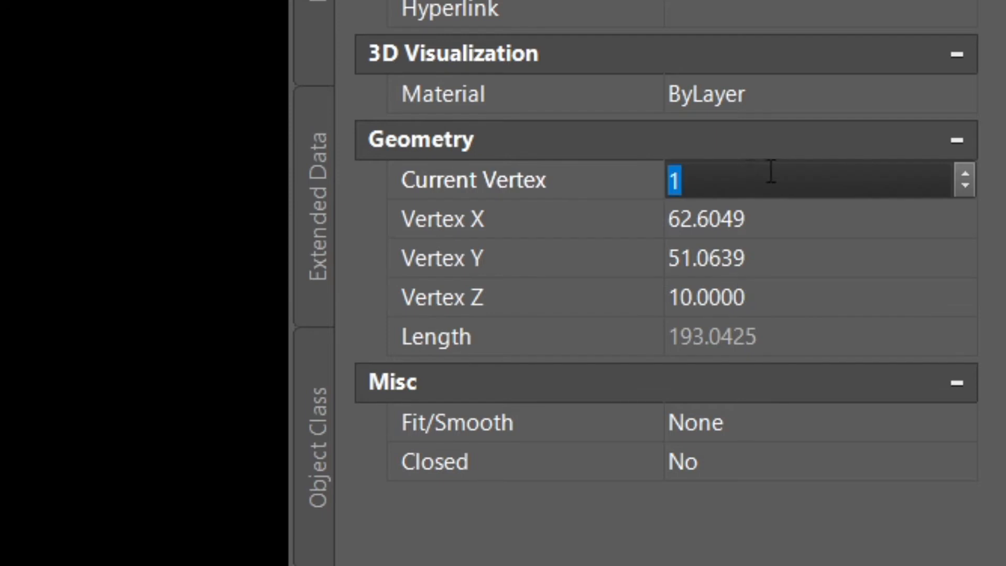
left_click(964, 172)
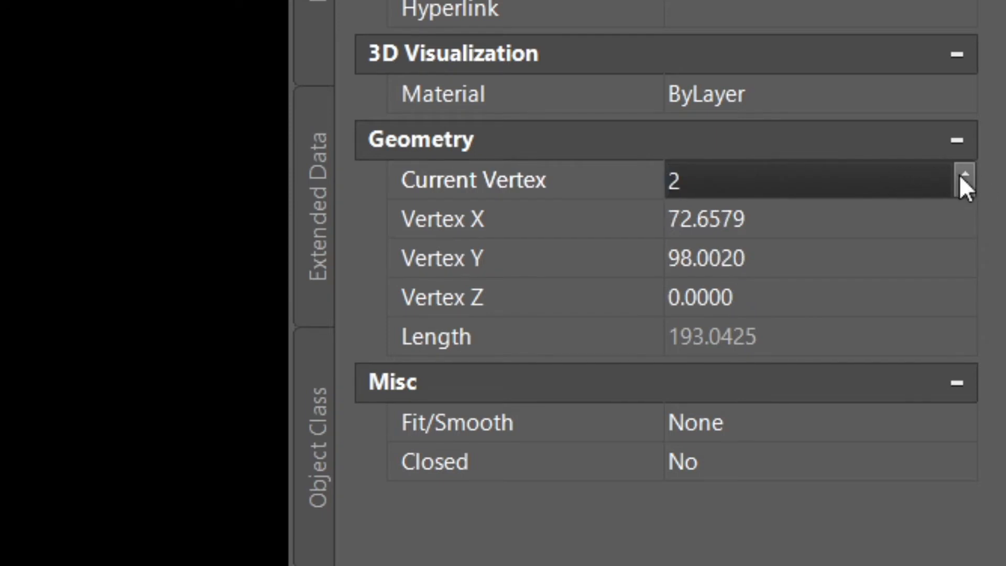
left_click(699, 297)
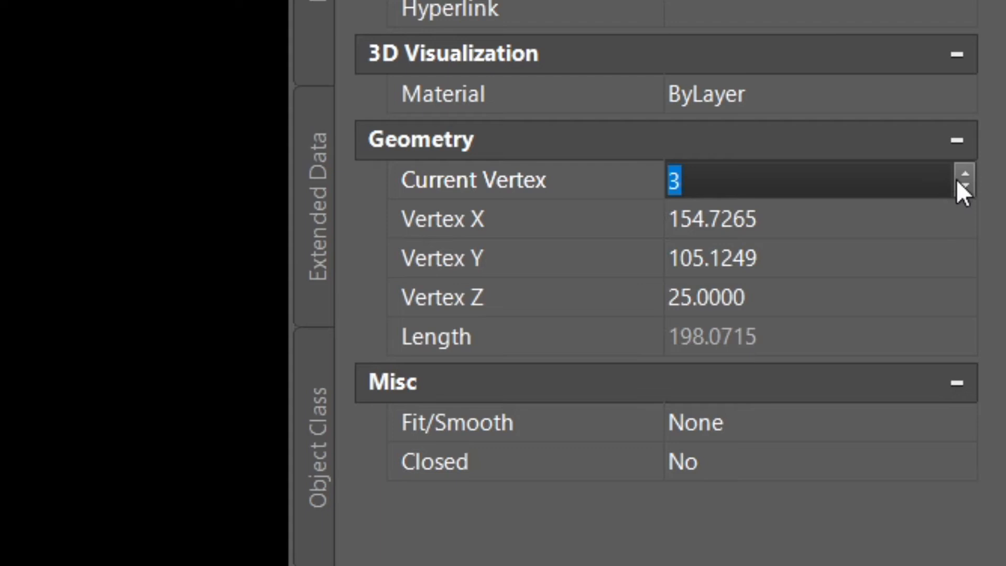
left_click(964, 172)
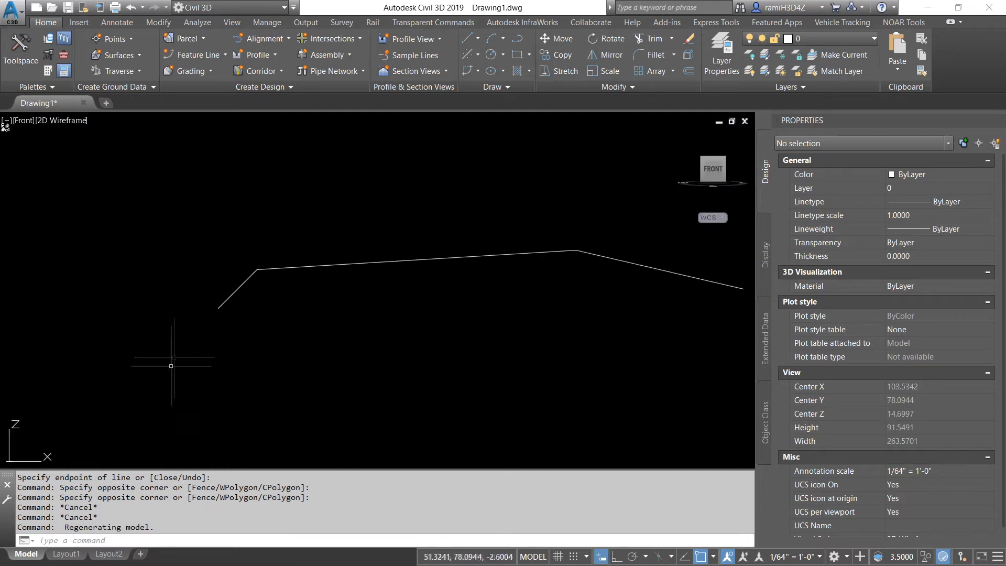
mouse_move(266, 280)
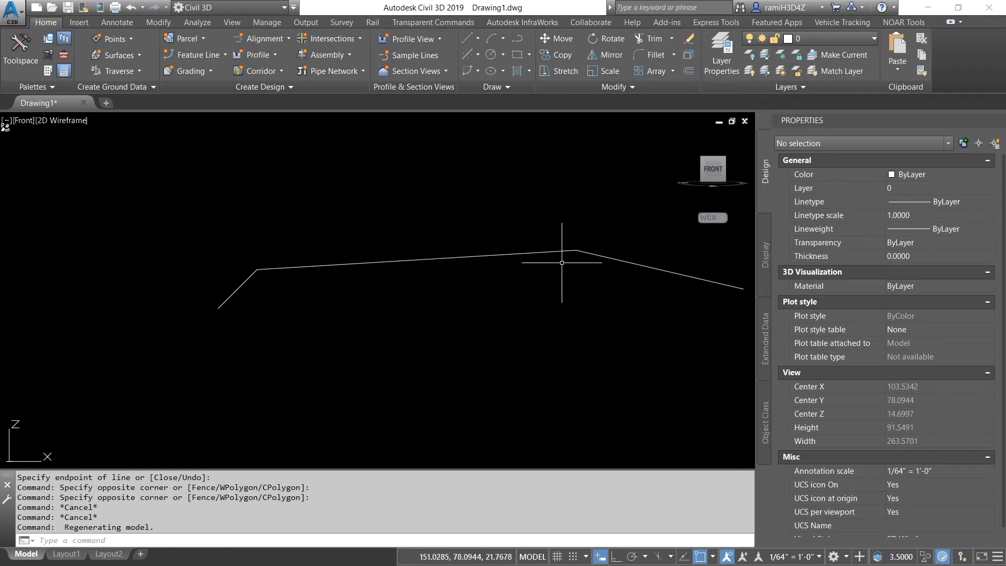
- Pan the Front view to recentre the sloped 3D polyline for inspection
left_click_drag(562, 263, 416, 267)
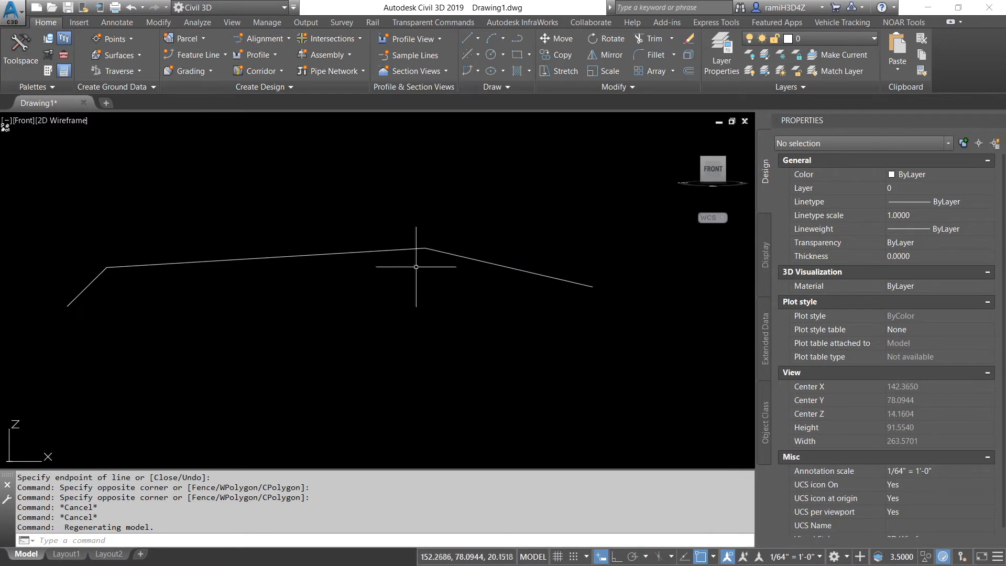
mouse_move(647, 339)
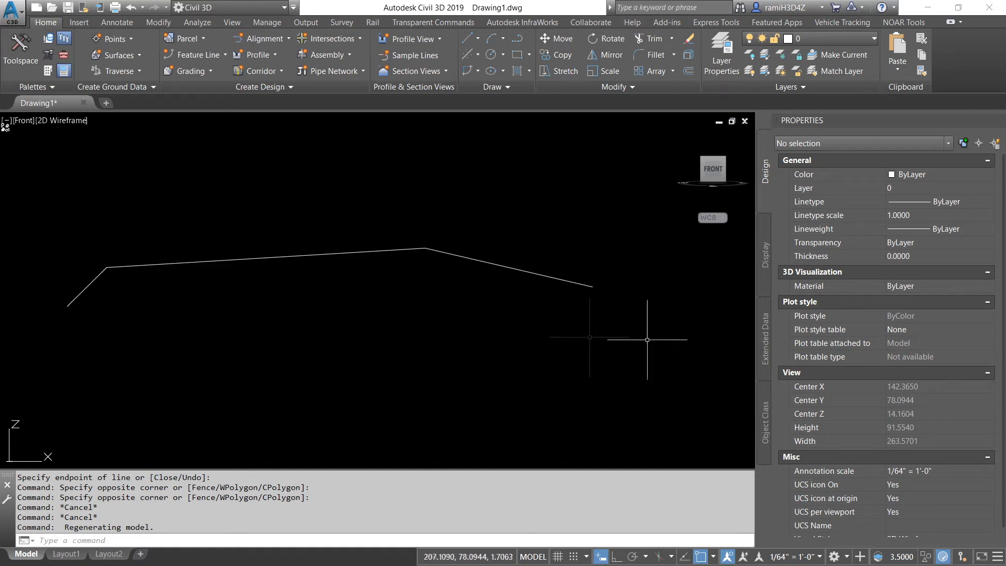
mouse_move(488, 298)
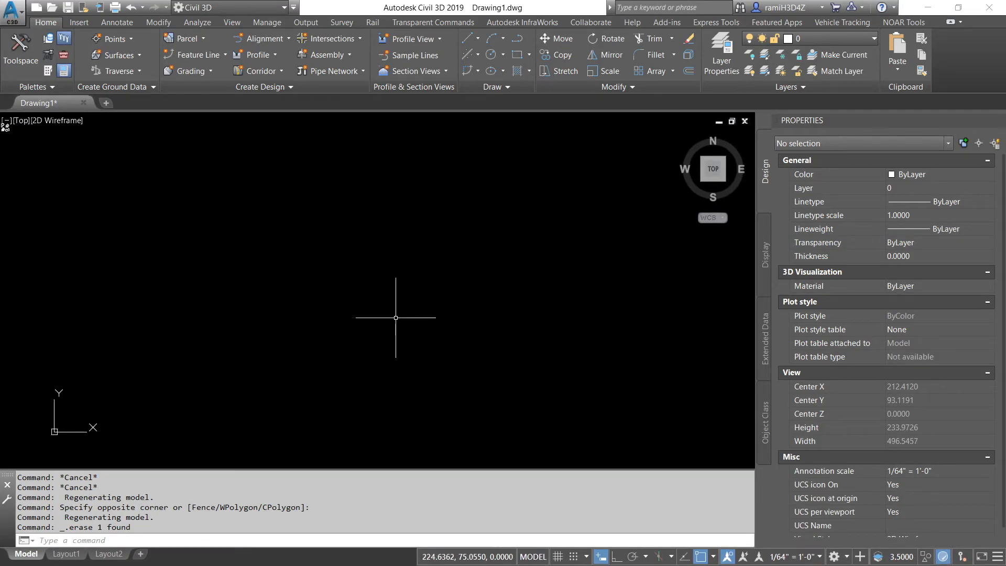
- Draw a five-vertex polyline with PL and convert it into a feature line
type("PL")
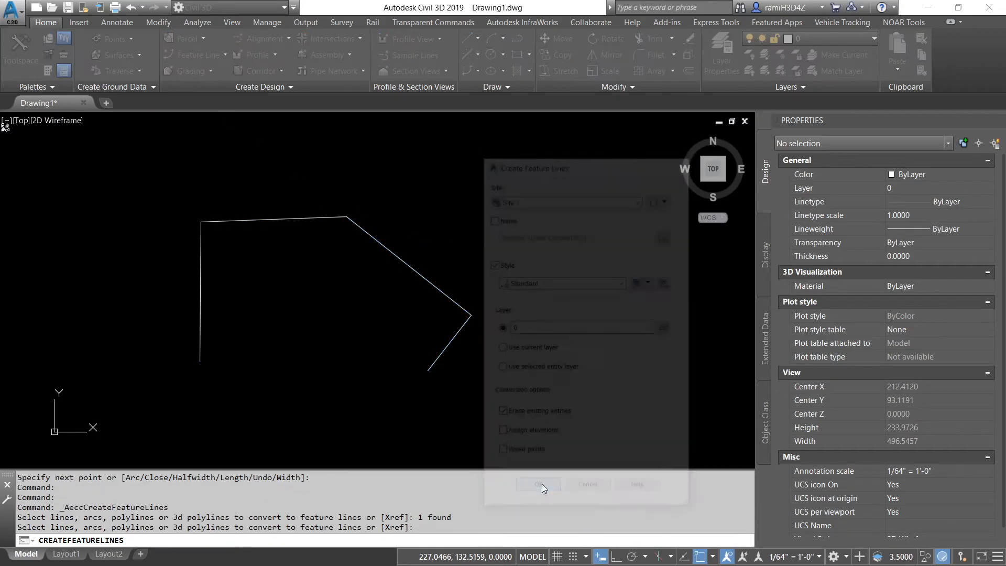
left_click(537, 485)
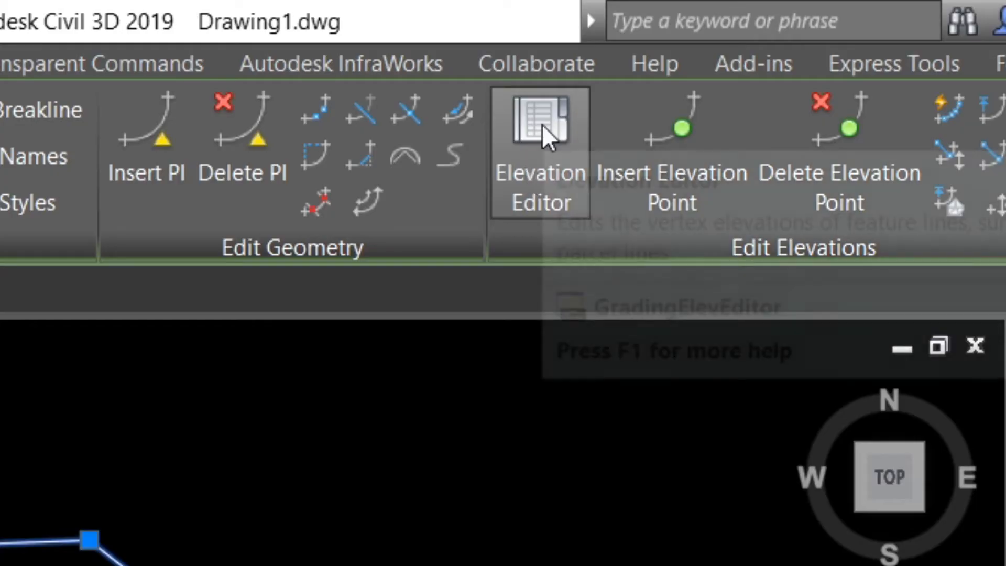
- Bring up the Elevation Editor listing the feature line's five stations
left_click(541, 128)
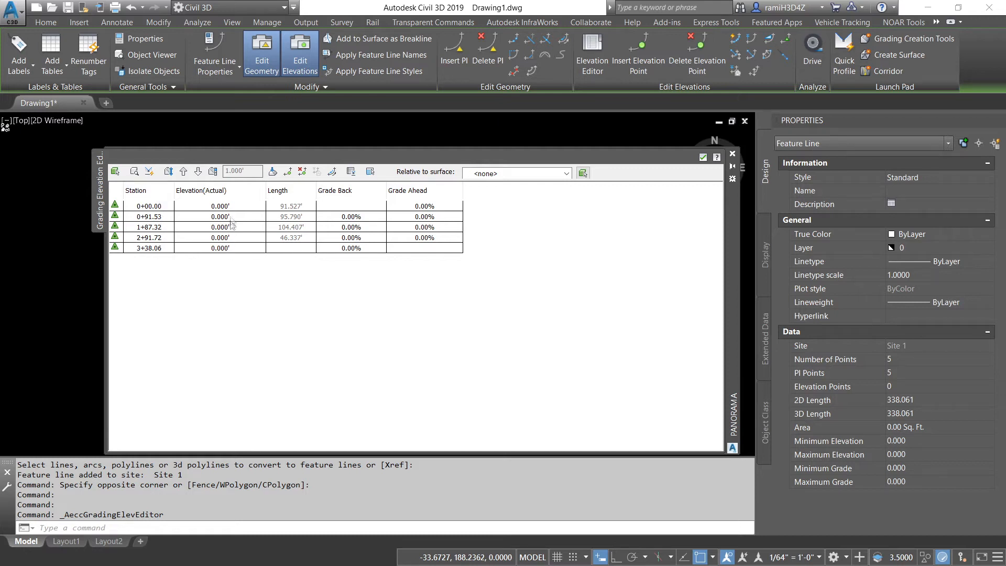
mouse_move(305, 236)
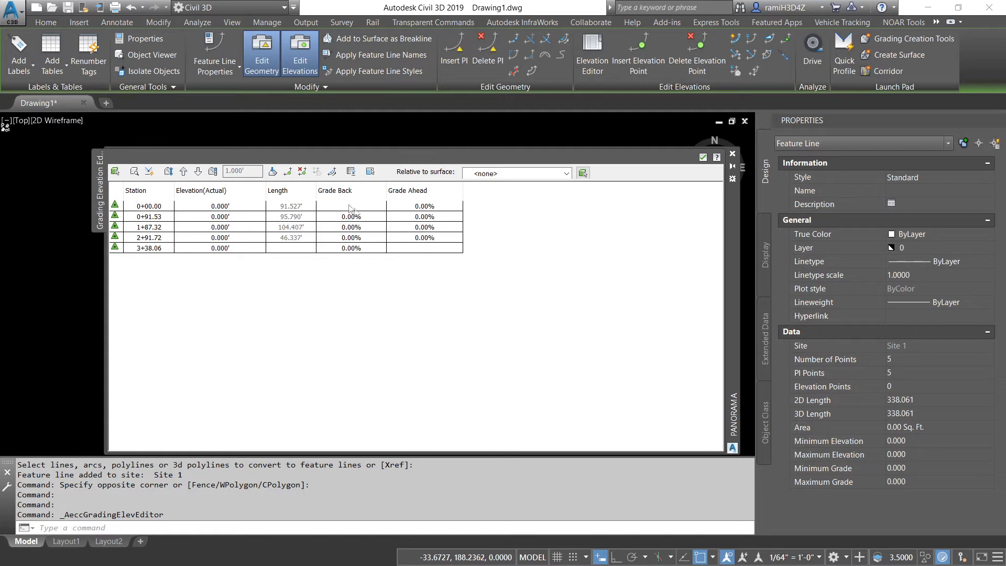
mouse_move(450, 262)
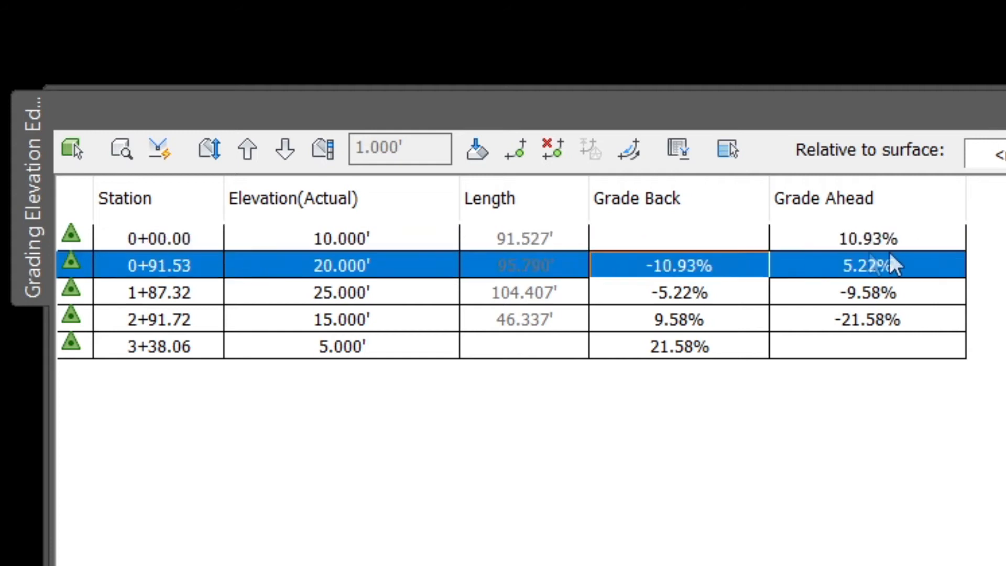
mouse_move(824, 287)
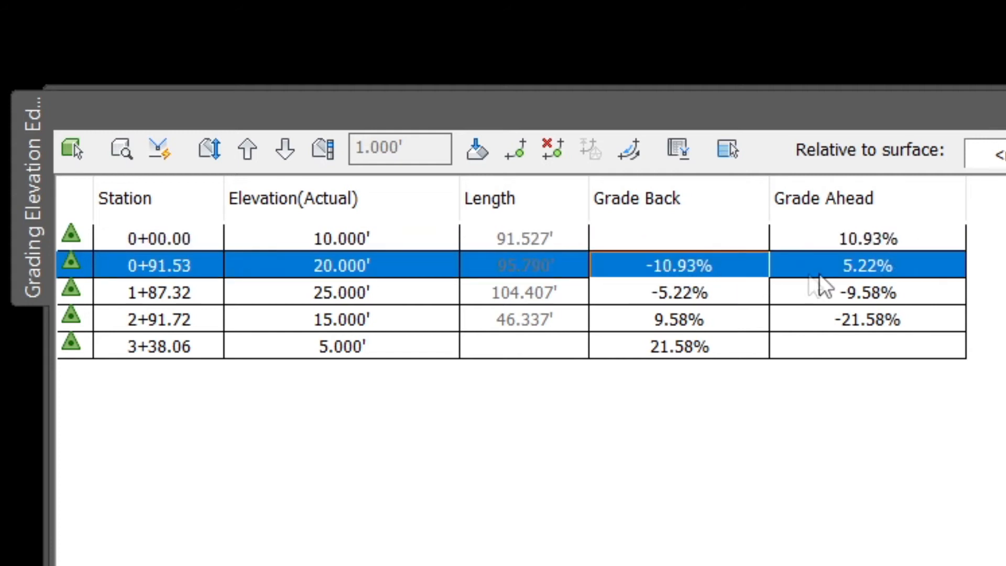
mouse_move(819, 290)
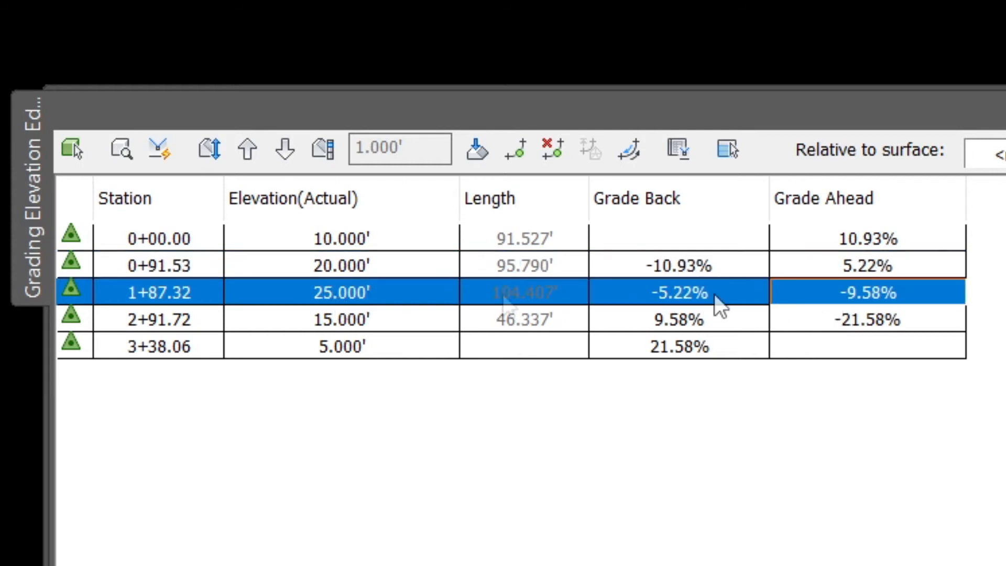
mouse_move(868, 340)
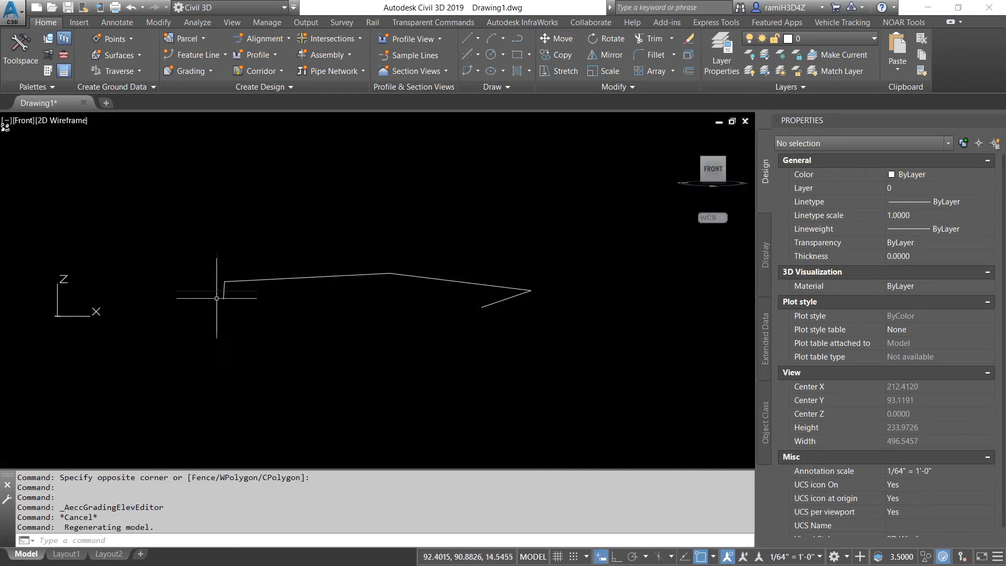
mouse_move(367, 275)
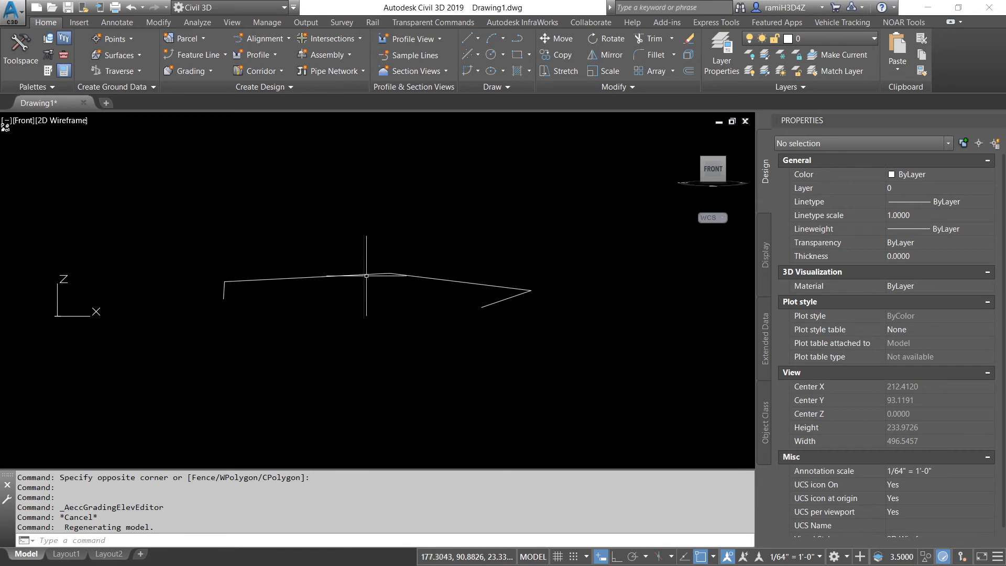
mouse_move(500, 277)
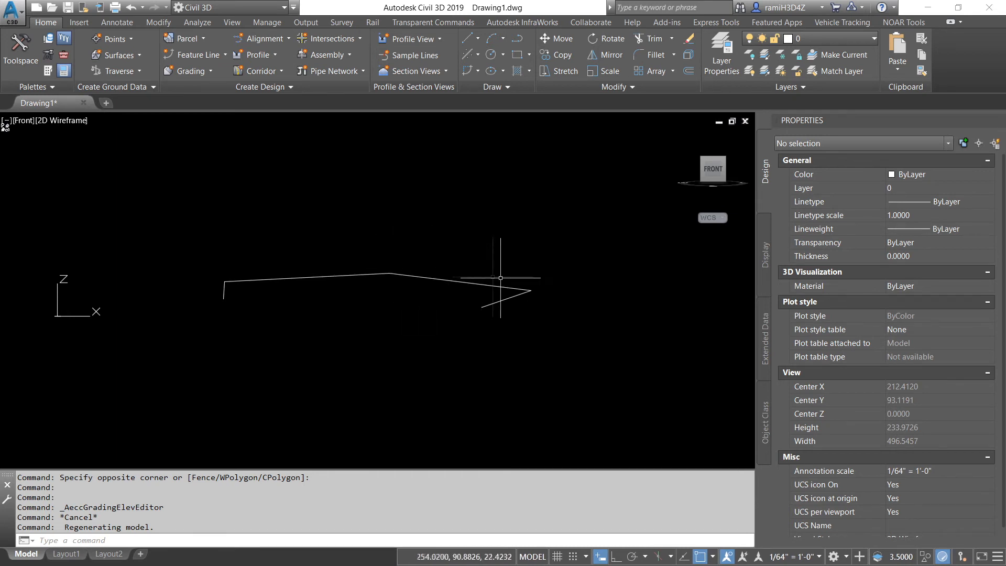
mouse_move(475, 318)
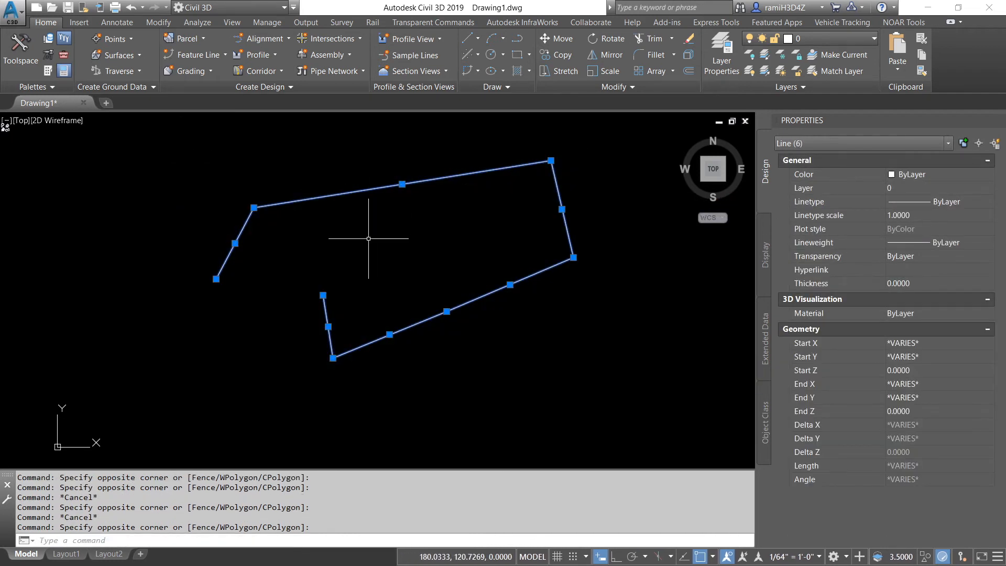
- Join the six selected line segments into one polyline with the J command
type("J")
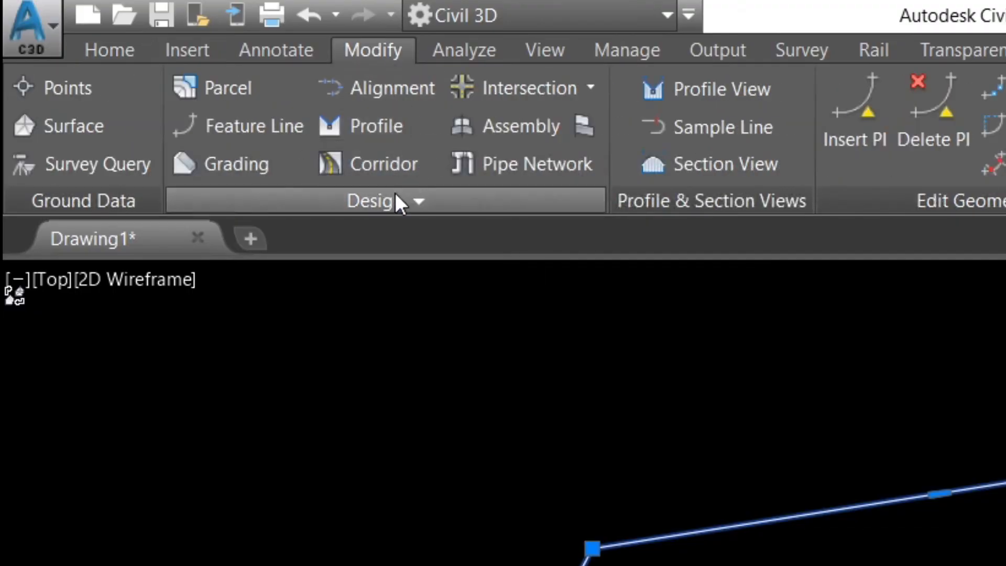
- Run Convert 2D to 3D Polylines from the expanded Design panel on the joined polyline
left_click(385, 200)
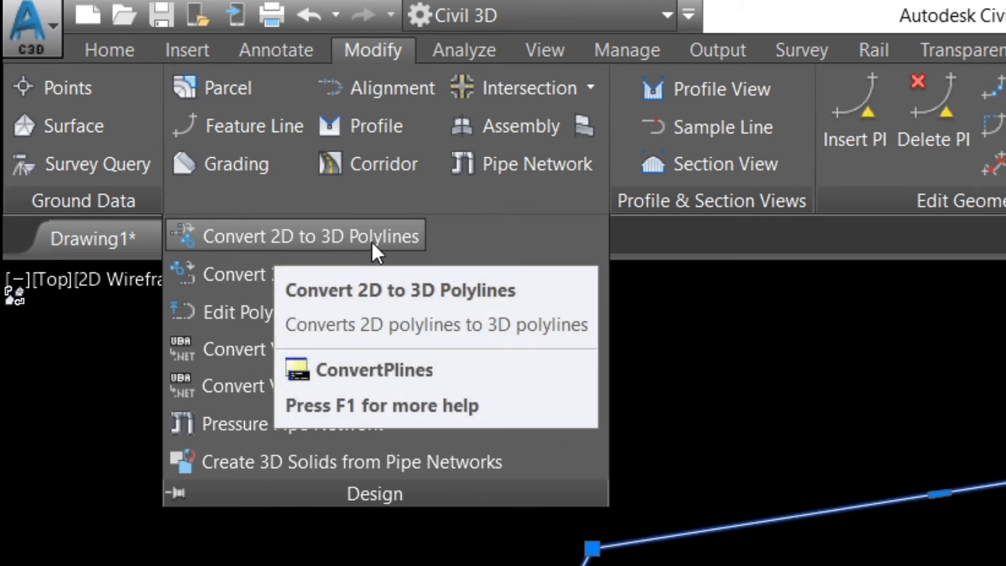
left_click(292, 236)
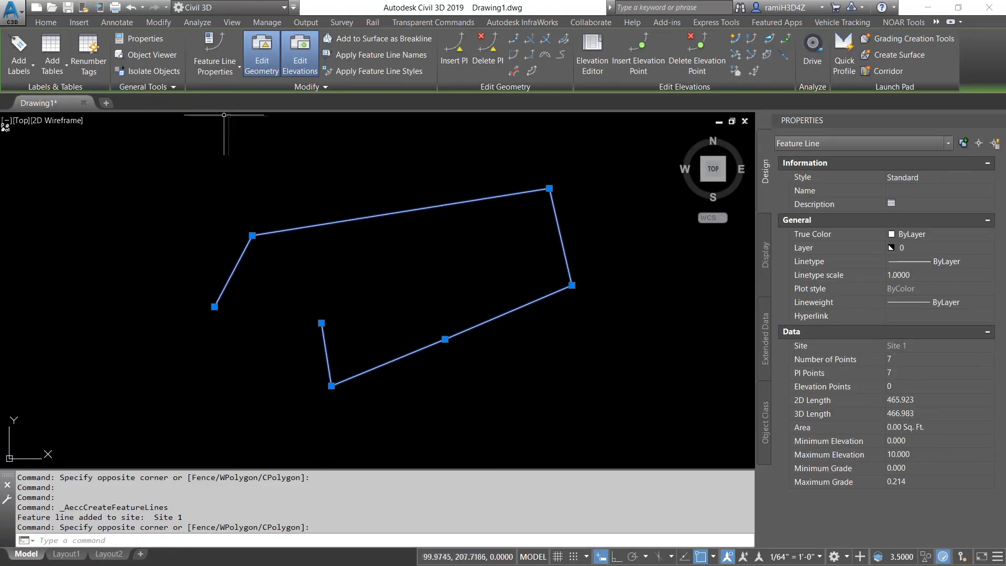
mouse_move(422, 261)
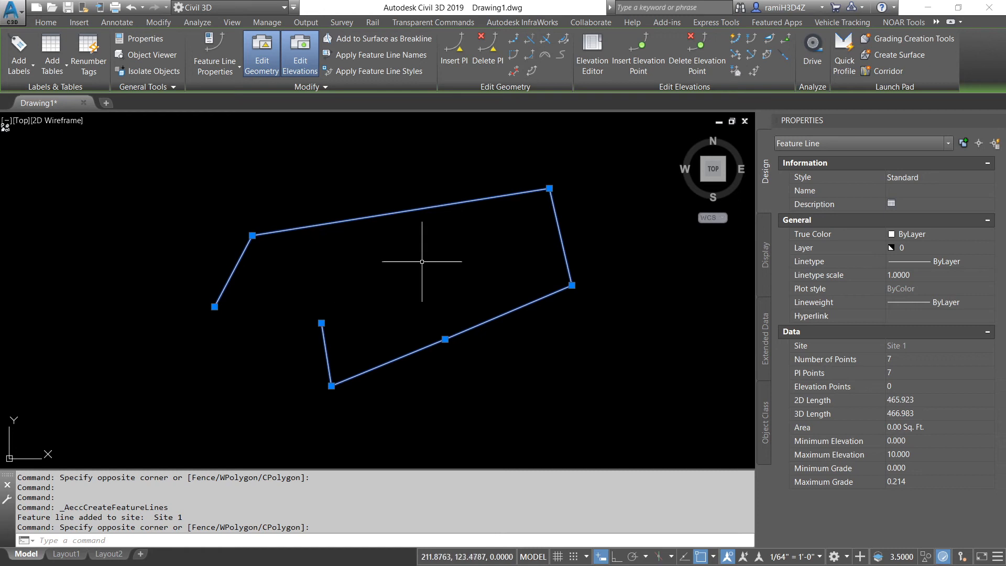
mouse_move(431, 276)
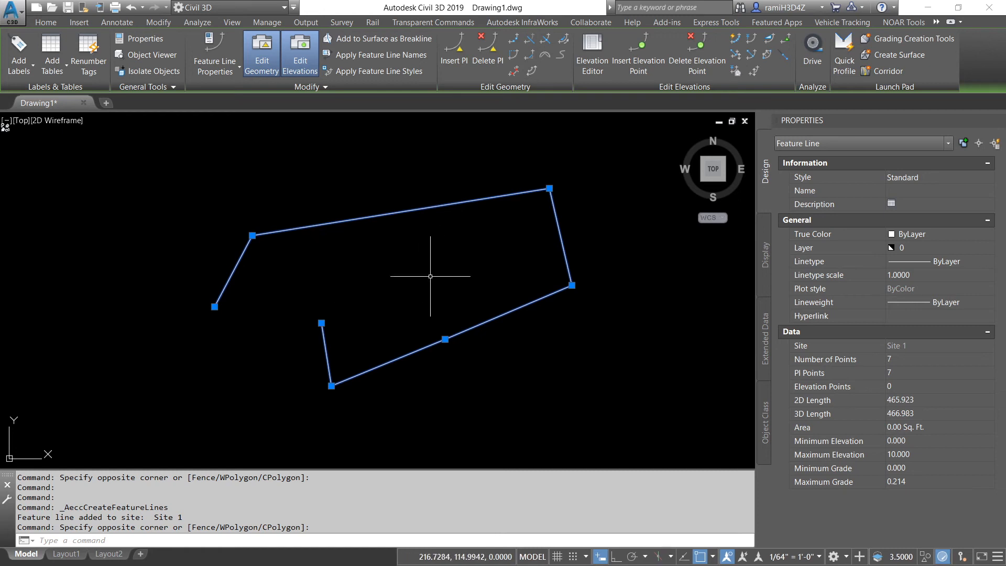
- Explode the selected feature line with X into a 3D polyline at elevation 10
type("X")
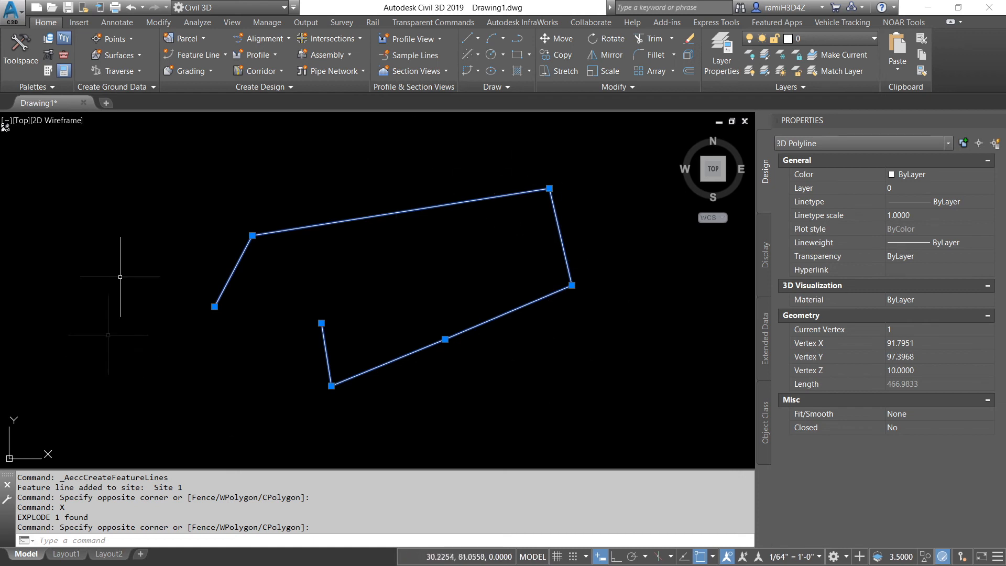
mouse_move(553, 242)
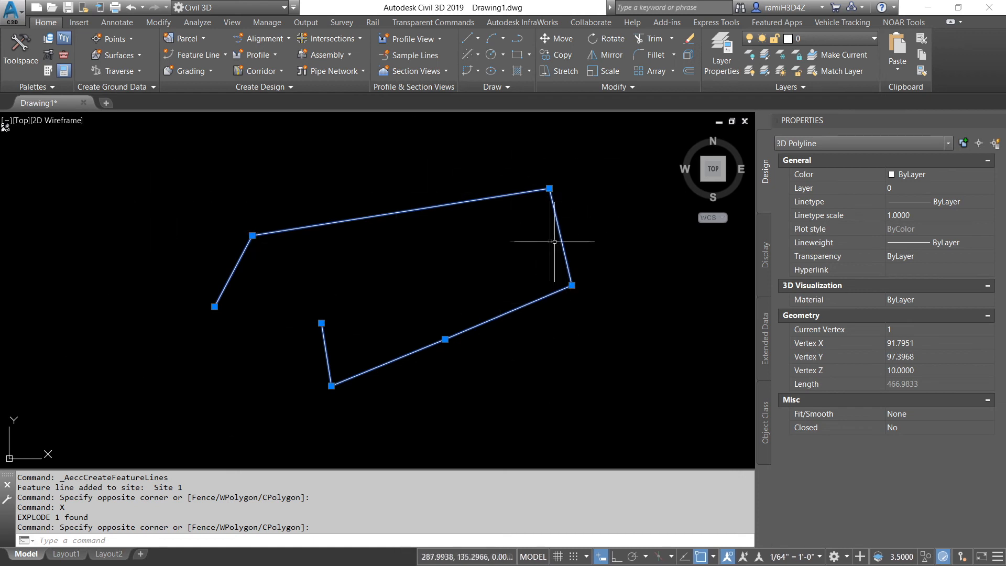
mouse_move(569, 187)
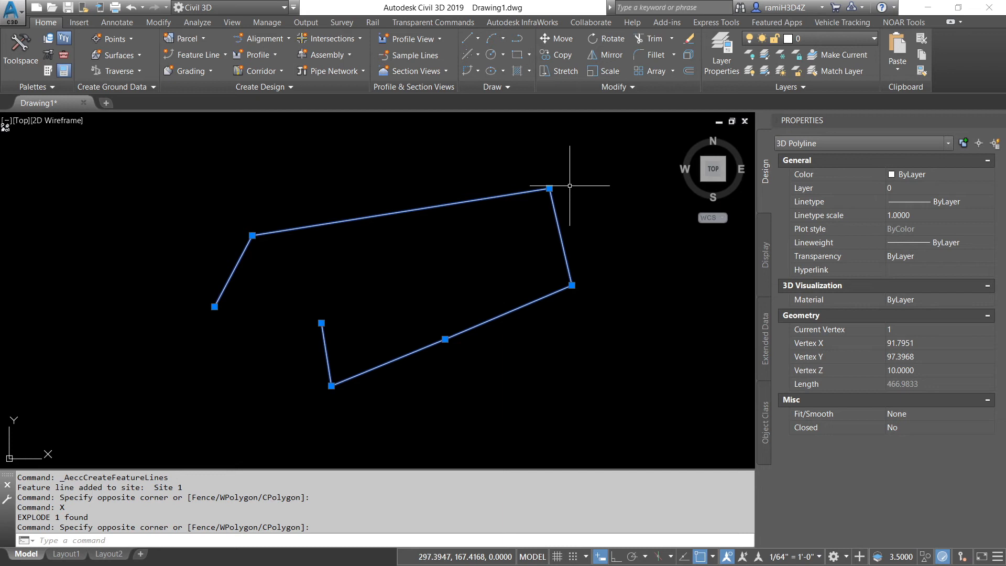
mouse_move(607, 371)
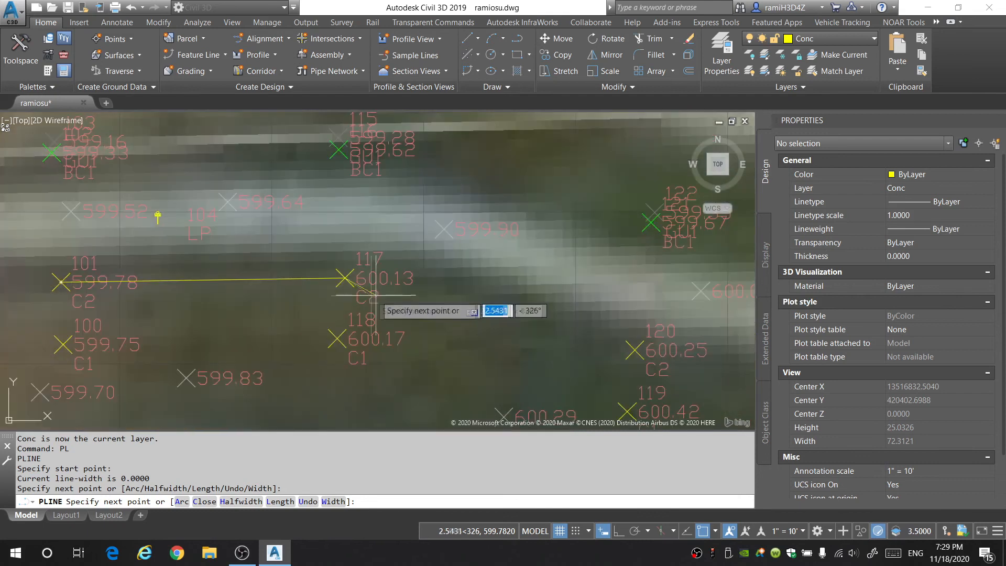
- Snap the Conc-layer polyline's next vertex to survey point 117, heading toward point 120
left_click(469, 261)
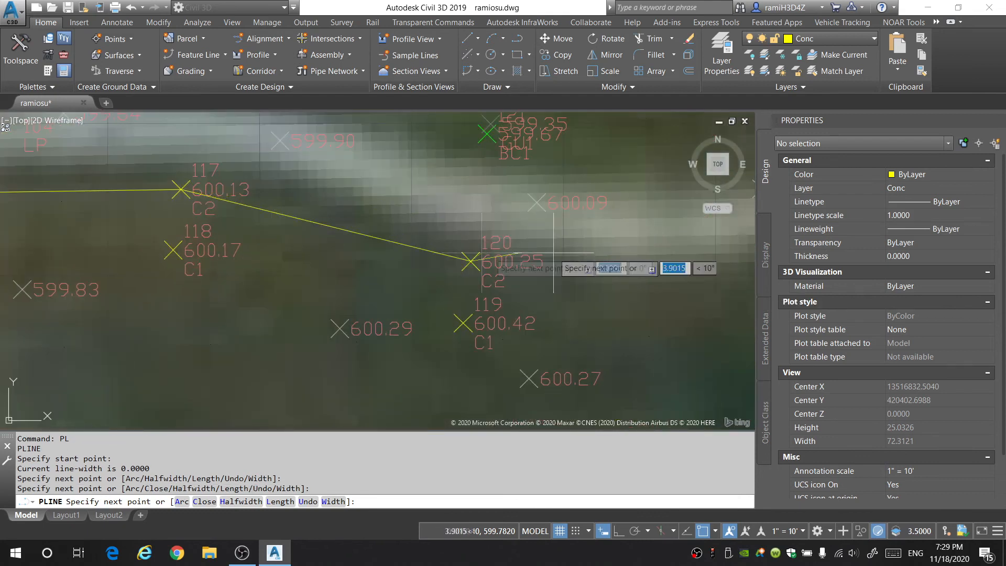